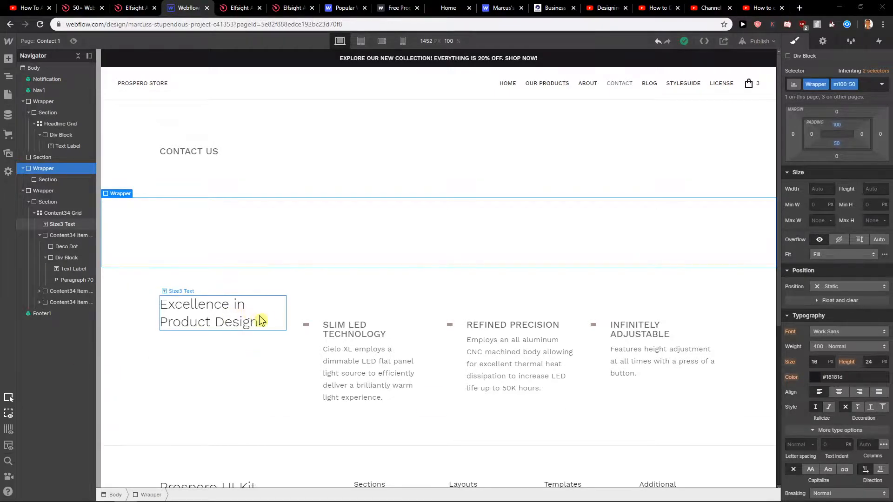
Step: Reach the Elfsight applications dashboard via the sign-up link from the YouTube video
{"action": "left_click", "coordinate": [290, 246]}
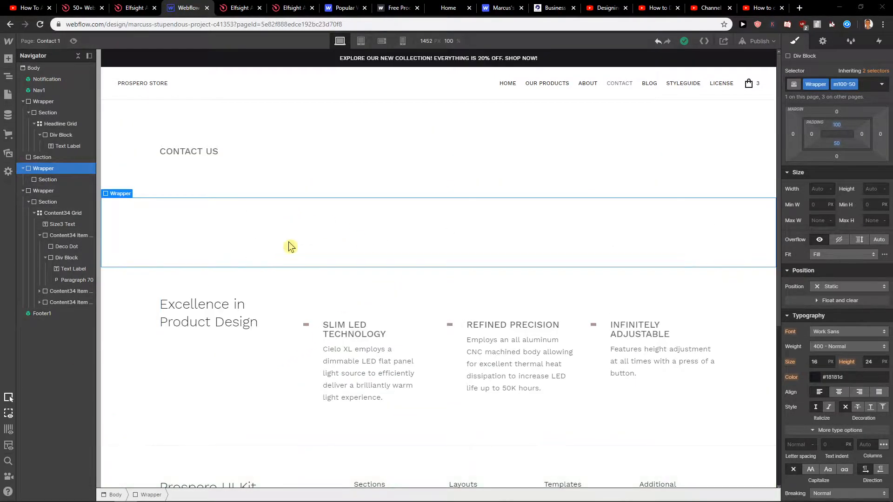
{"action": "mouse_move", "coordinate": [317, 241]}
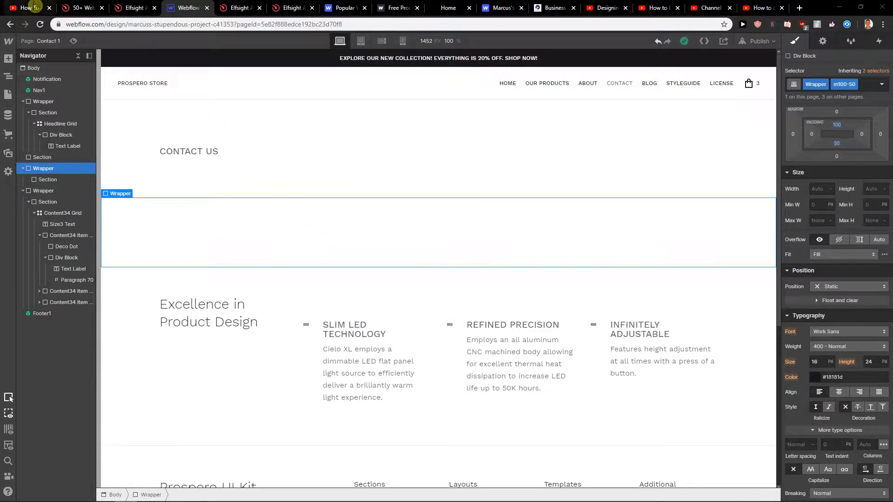
{"action": "left_click", "coordinate": [29, 7]}
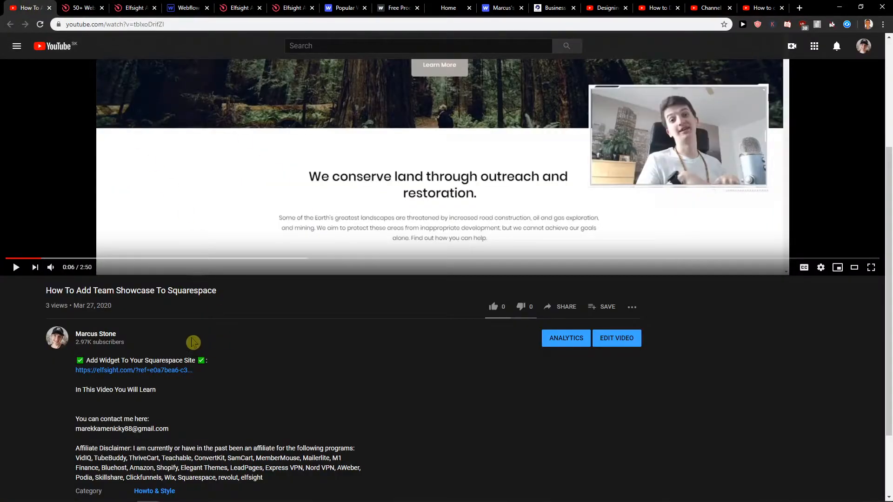
{"action": "mouse_move", "coordinate": [166, 377]}
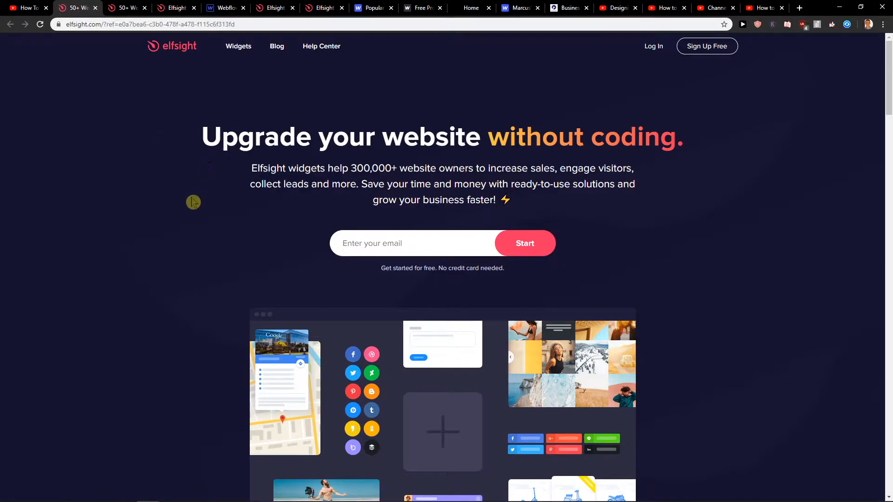
{"action": "mouse_move", "coordinate": [186, 193]}
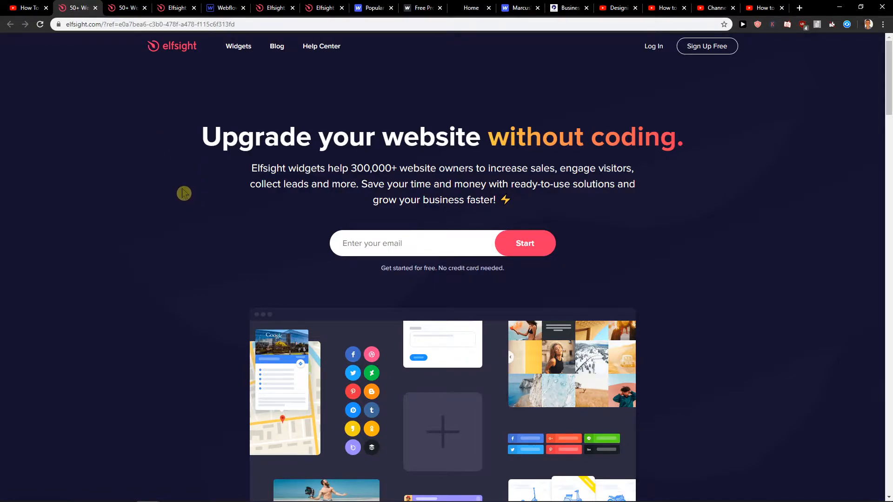
{"action": "mouse_move", "coordinate": [706, 45]}
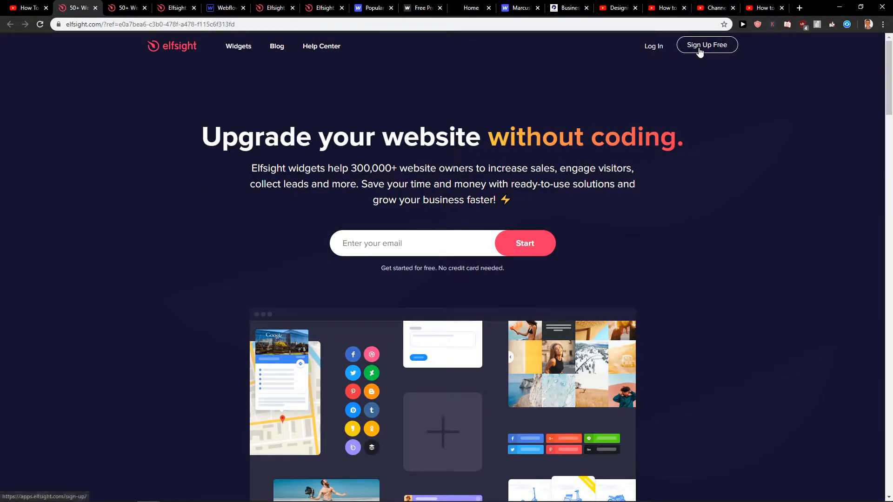
{"action": "left_click", "coordinate": [705, 46]}
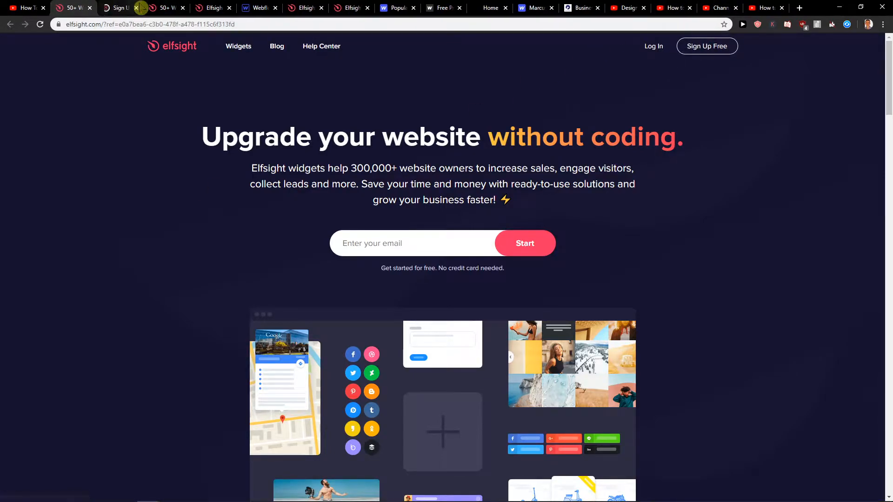
{"action": "left_click", "coordinate": [706, 46]}
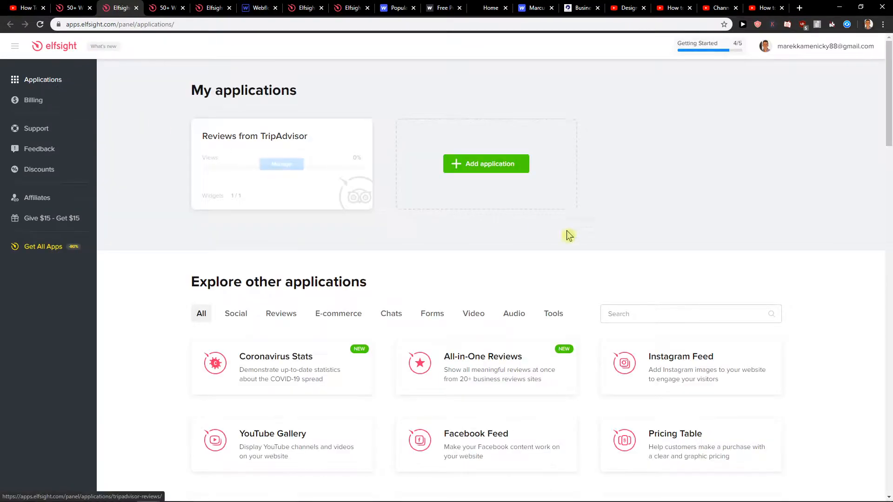
Step: Search the app catalogue for 'contact form' and create a new Contact Form widget
{"action": "left_click", "coordinate": [689, 314]}
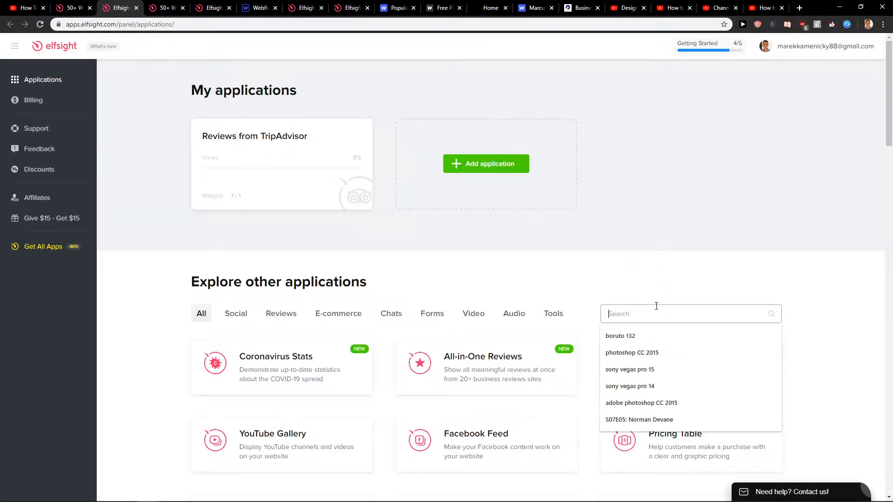
{"action": "type", "text": "contact form"}
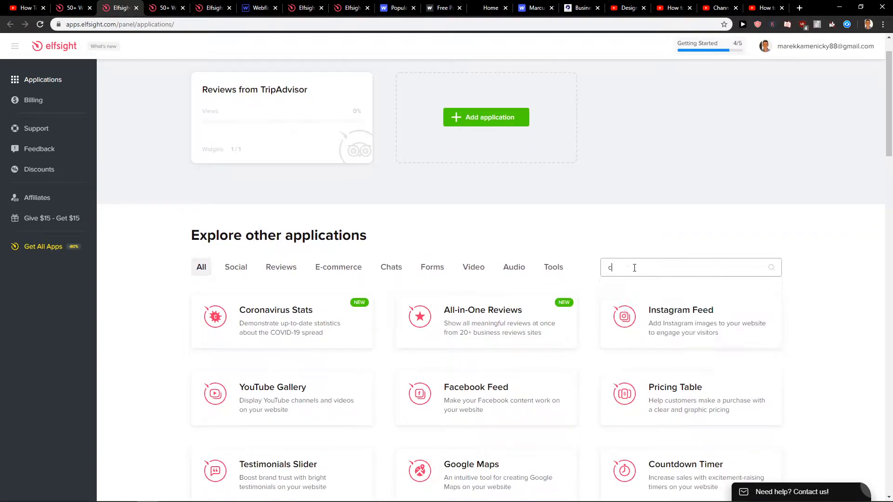
{"action": "type", "text": "ontact"}
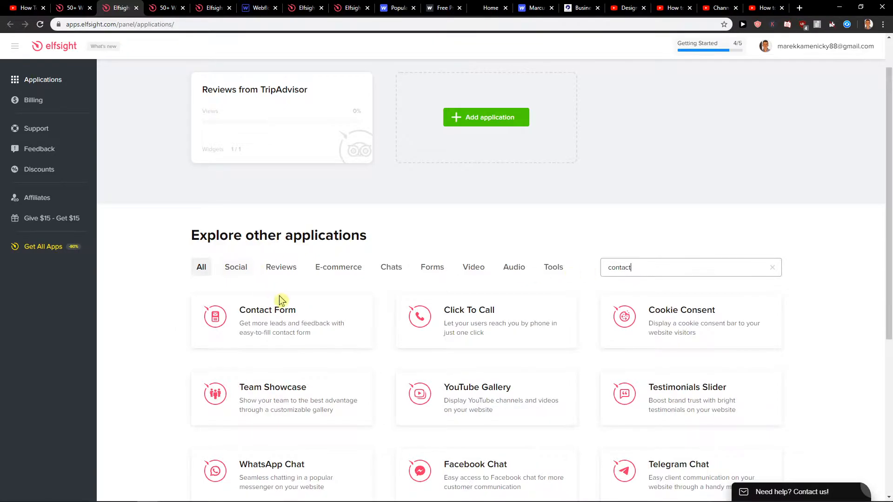
{"action": "left_click", "coordinate": [267, 321]}
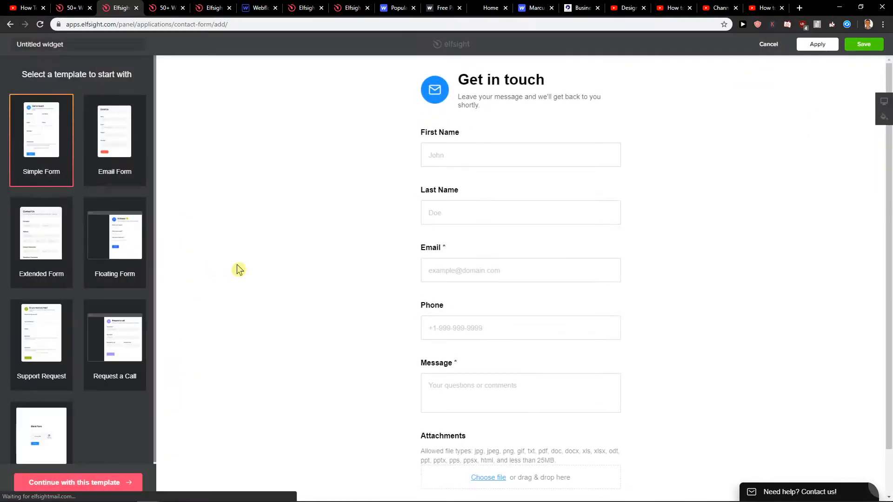
{"action": "mouse_move", "coordinate": [100, 227]}
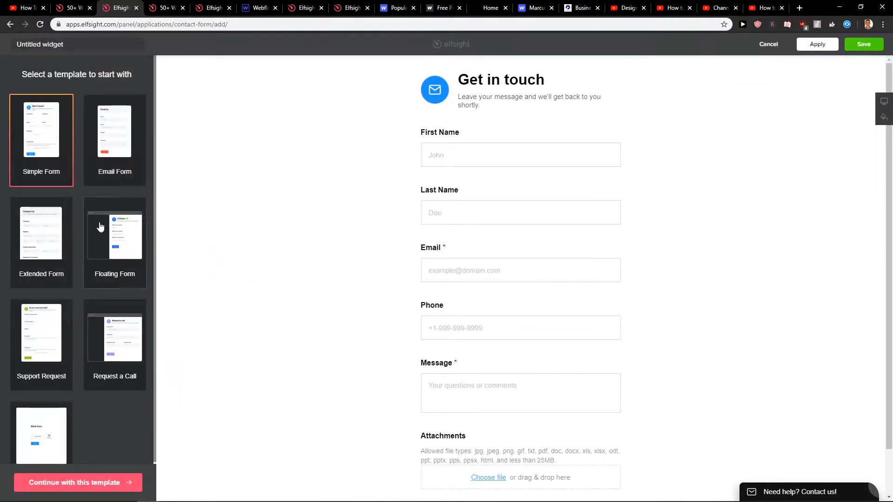
Step: Preview the Email, Extended, Floating, Support Request, Blank and Simple templates, then build from Email Form
{"action": "left_click", "coordinate": [113, 130]}
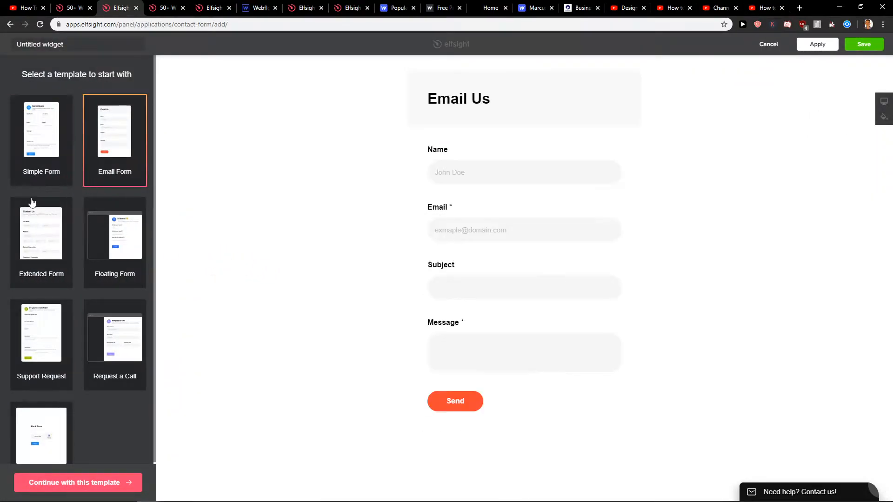
{"action": "left_click", "coordinate": [41, 231]}
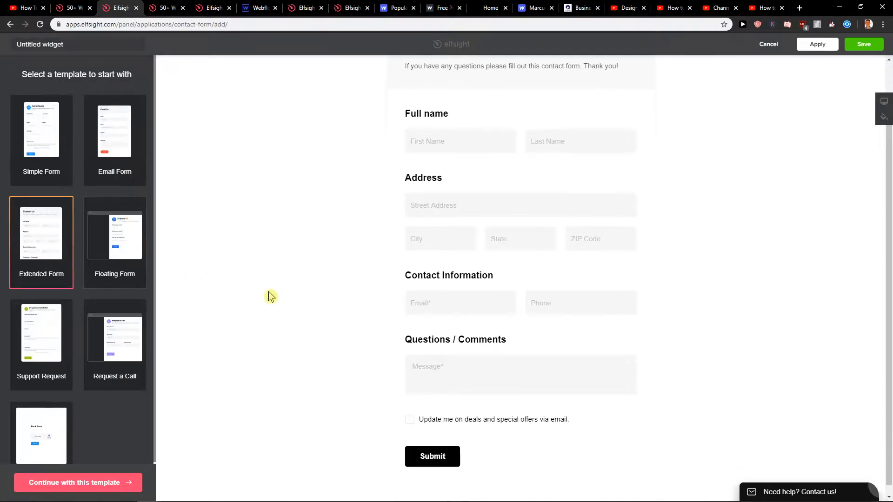
{"action": "left_click", "coordinate": [114, 235]}
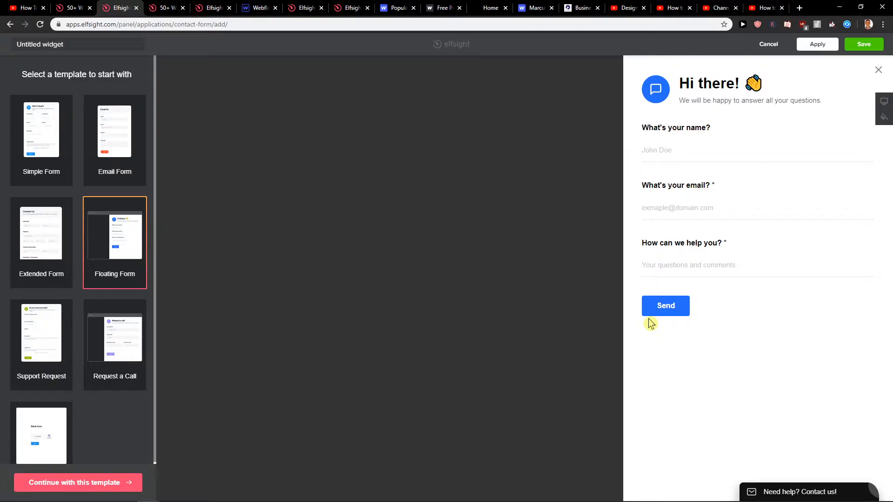
{"action": "left_click", "coordinate": [41, 333]}
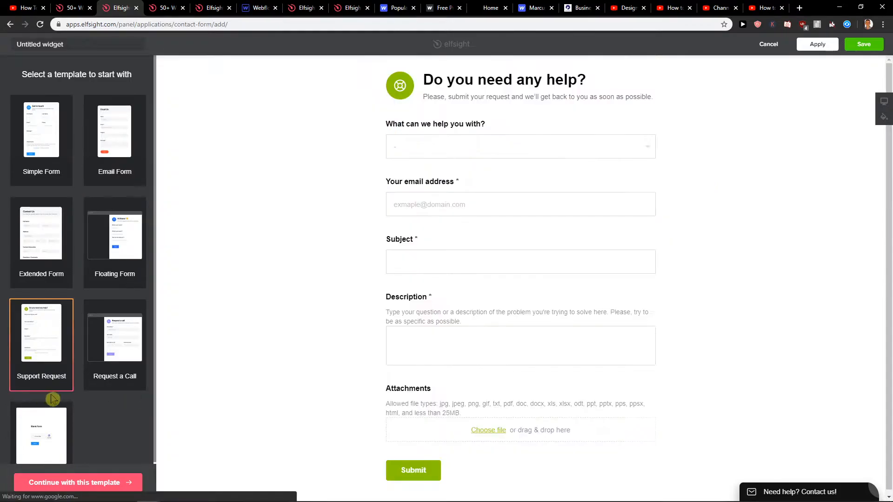
{"action": "left_click", "coordinate": [40, 436]}
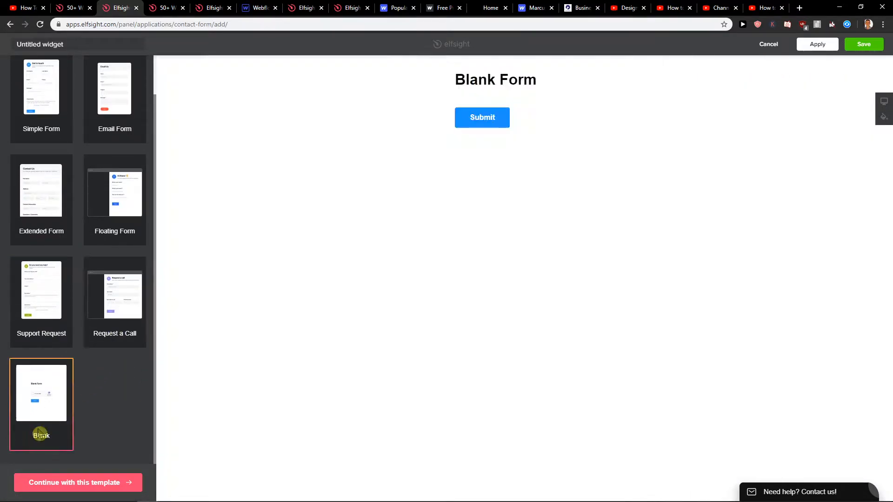
{"action": "left_click", "coordinate": [41, 126]}
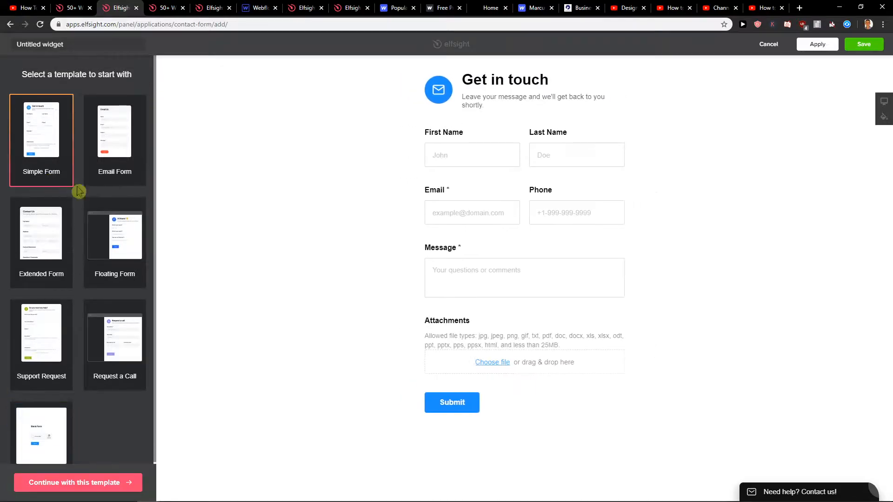
{"action": "mouse_move", "coordinate": [427, 165]}
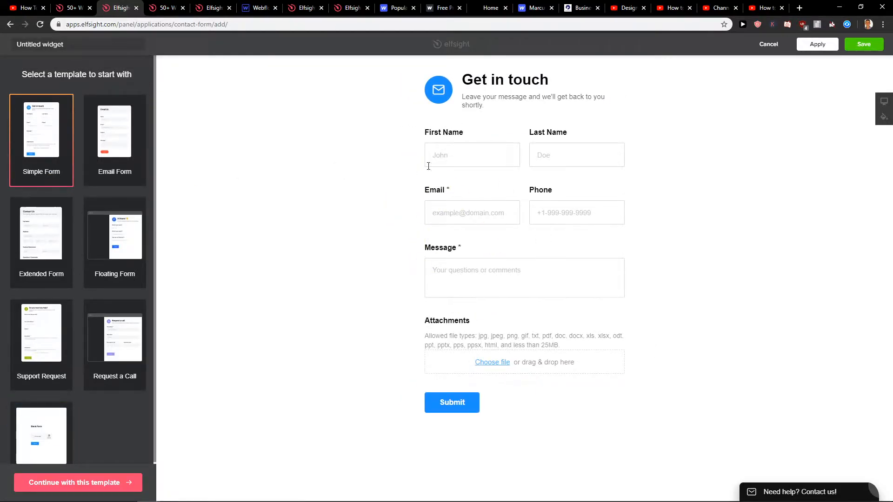
{"action": "left_click", "coordinate": [114, 131]}
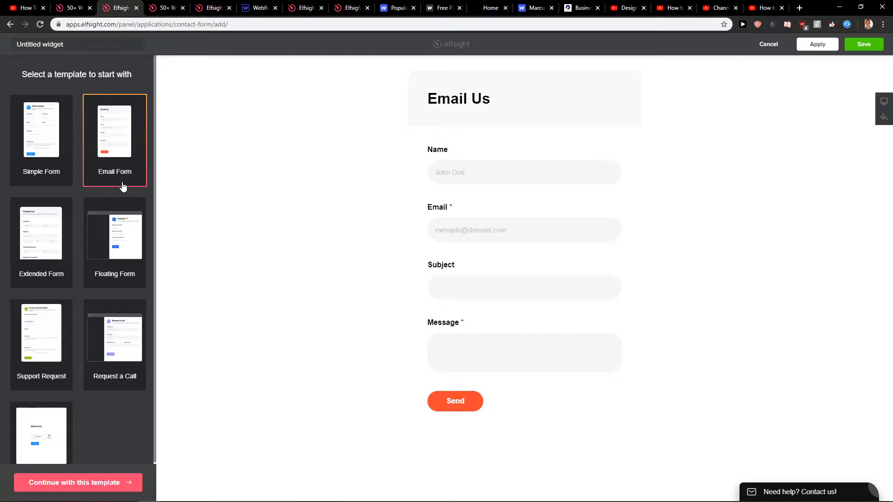
{"action": "left_click", "coordinate": [77, 483]}
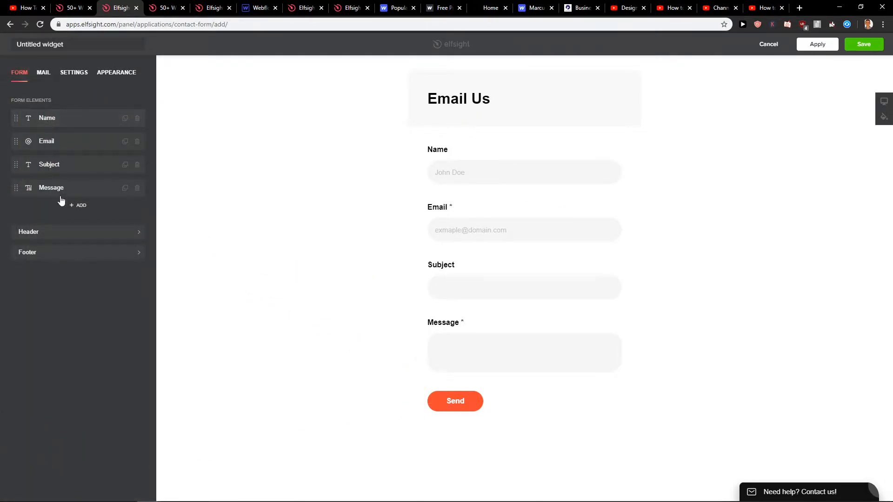
{"action": "left_click", "coordinate": [77, 204]}
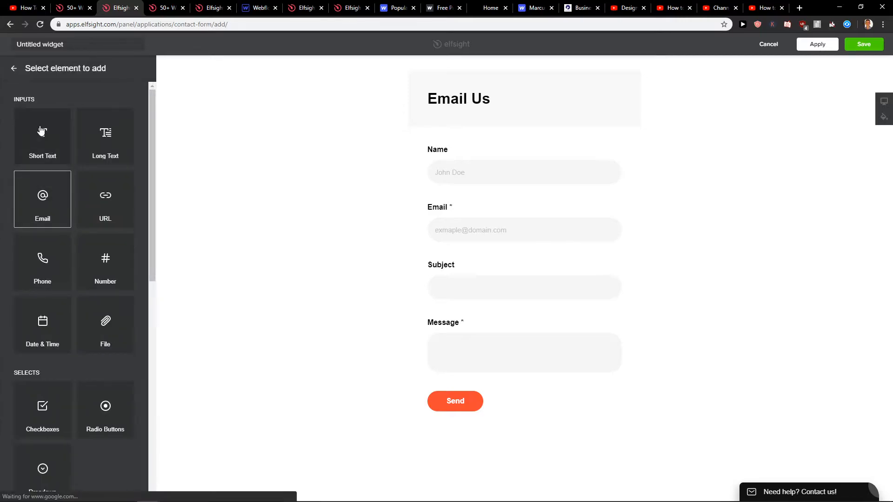
{"action": "scroll", "scroll_direction": "down", "scroll_amount": 3}
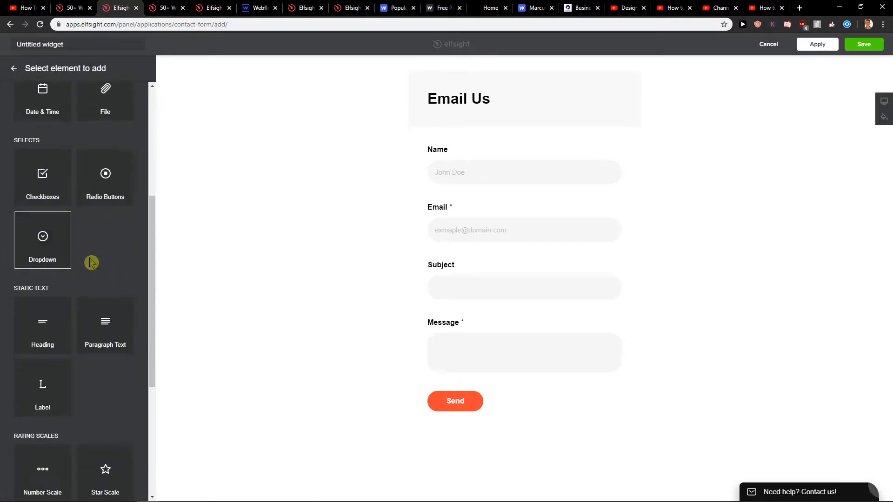
{"action": "left_click", "coordinate": [14, 68]}
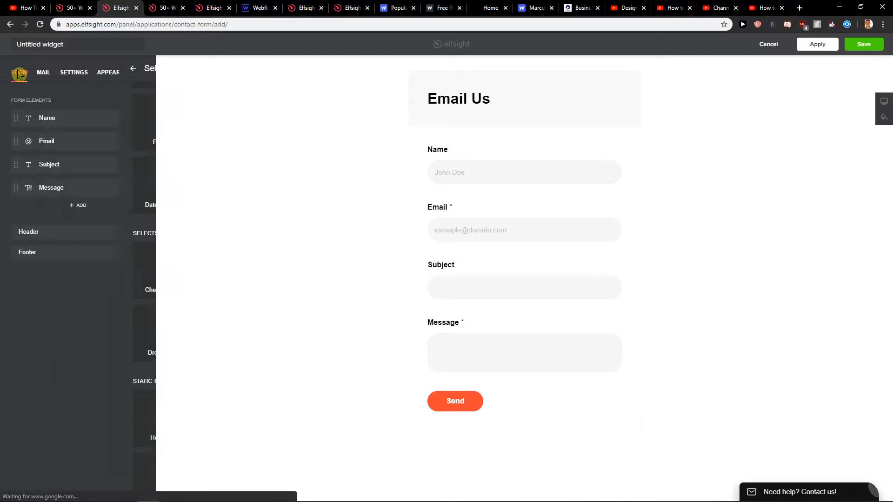
{"action": "left_click", "coordinate": [133, 68]}
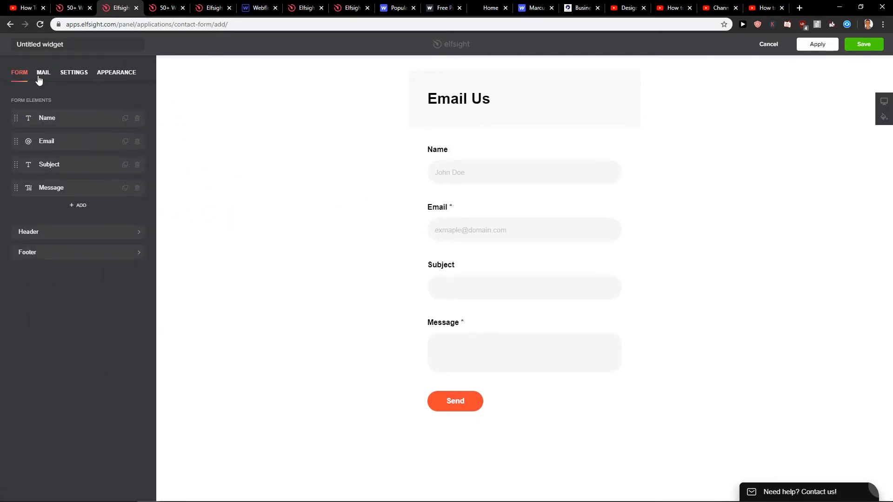
Step: Review the Mail subject line and the thank-you Action After Submit, then return to settings
{"action": "left_click", "coordinate": [44, 73]}
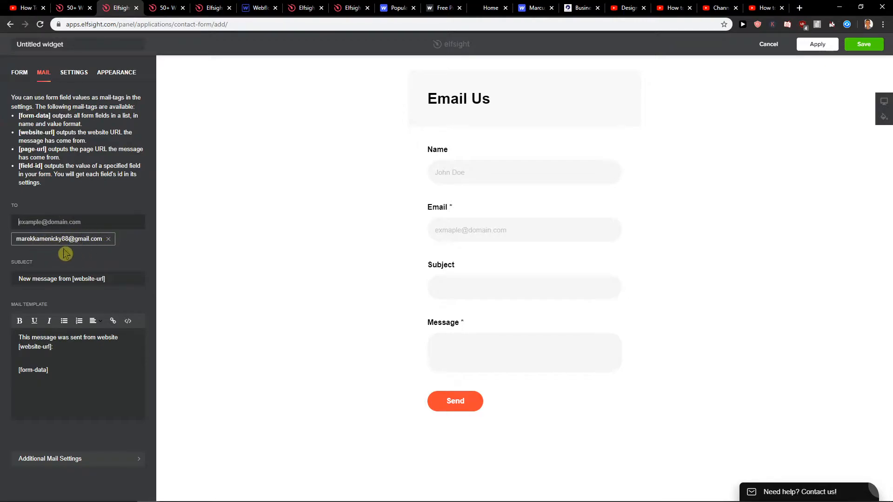
{"action": "triple_click", "coordinate": [62, 278]}
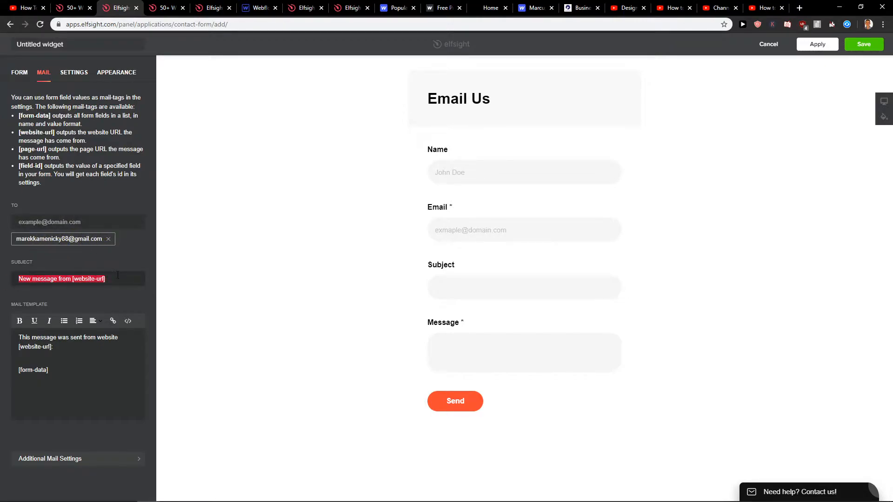
{"action": "left_click", "coordinate": [108, 359]}
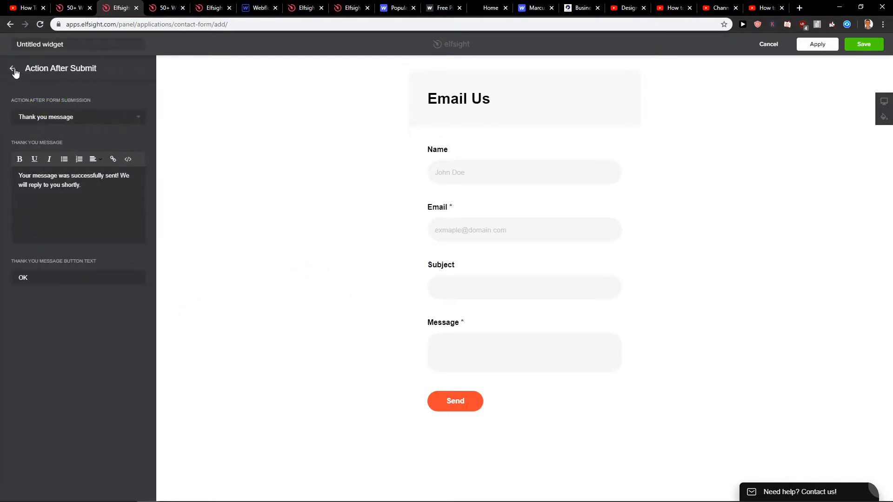
{"action": "left_click", "coordinate": [12, 71]}
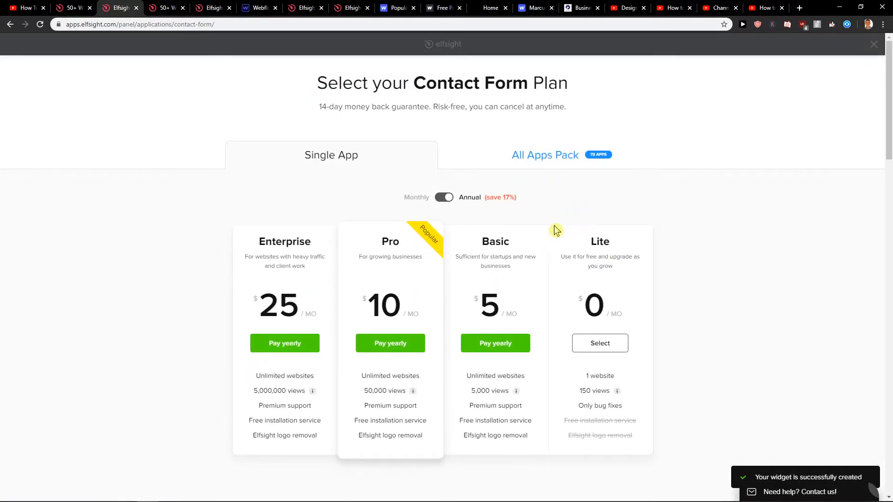
{"action": "mouse_move", "coordinate": [569, 234]}
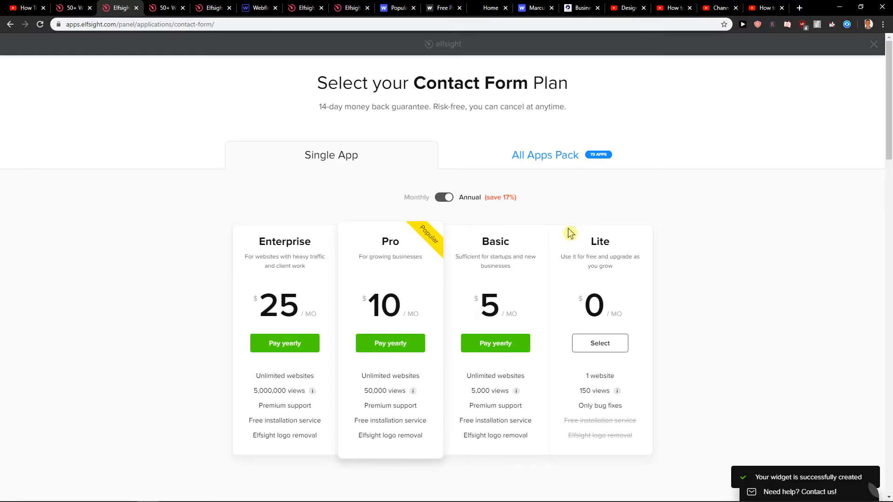
{"action": "mouse_move", "coordinate": [587, 392]}
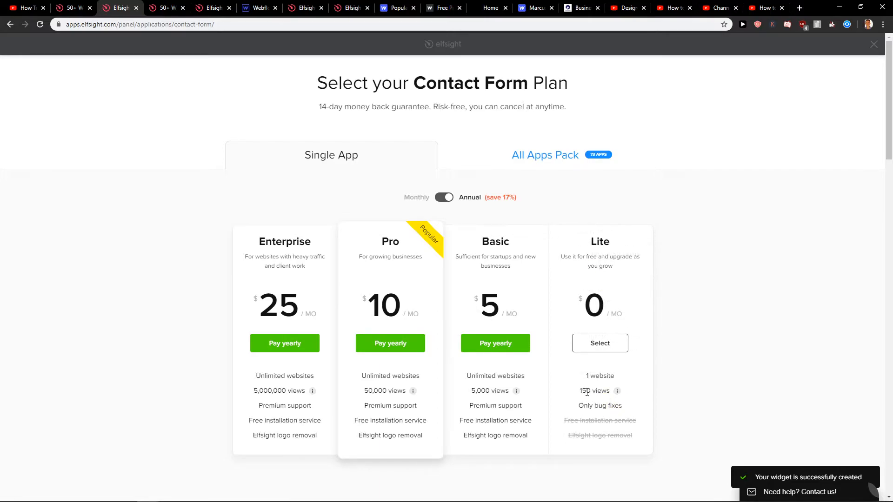
{"action": "mouse_move", "coordinate": [654, 357]}
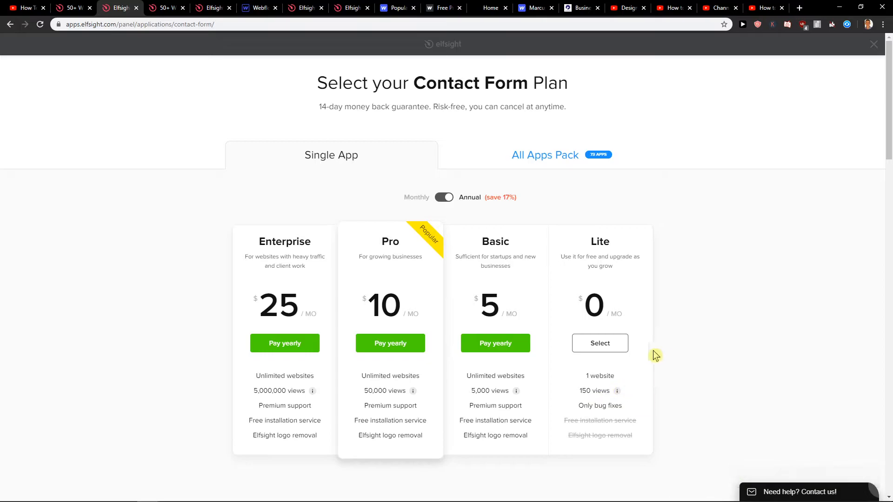
{"action": "mouse_move", "coordinate": [508, 173]}
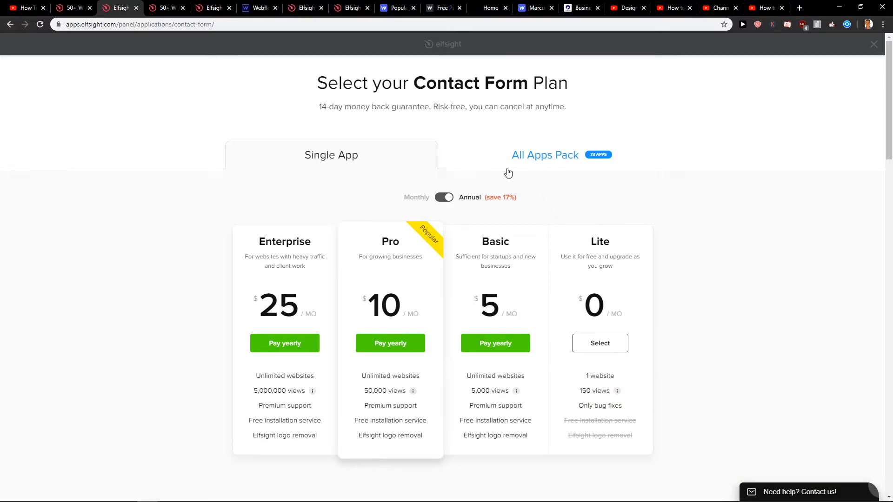
Step: Compare the All Apps Pack with Single App plans and select the free Lite plan
{"action": "left_click", "coordinate": [544, 155]}
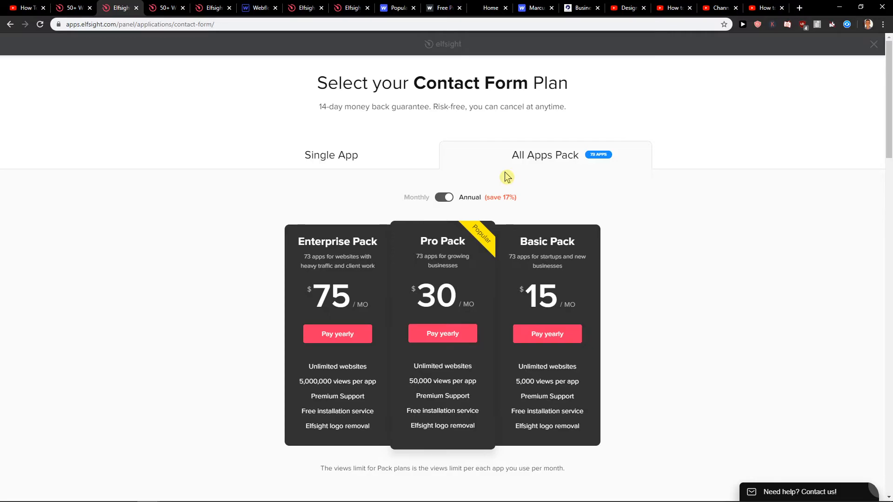
{"action": "mouse_move", "coordinate": [397, 177]}
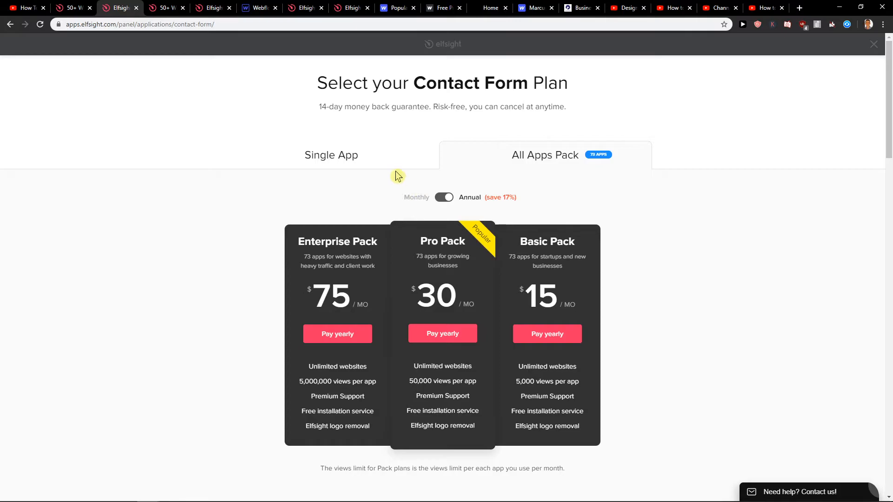
{"action": "mouse_move", "coordinate": [403, 196]}
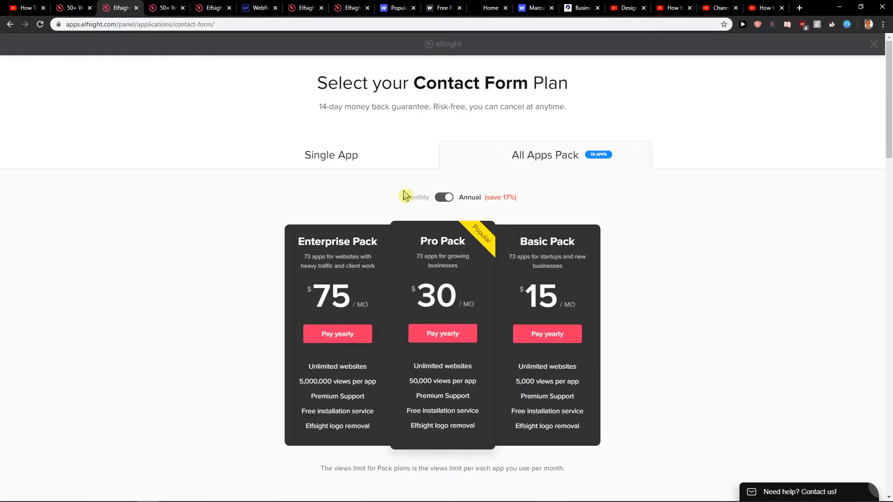
{"action": "left_click", "coordinate": [331, 155]}
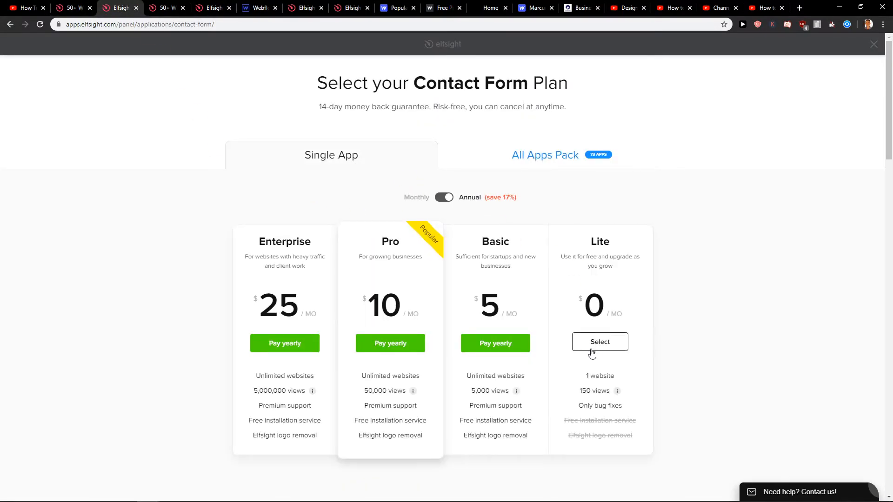
{"action": "left_click", "coordinate": [599, 341]}
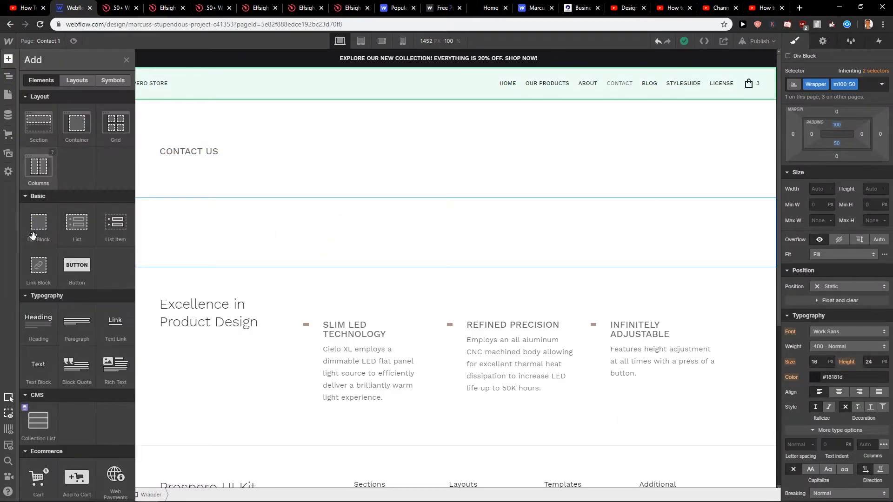
Step: Paste the Elfsight code into the HTML embed under Contact Us, save it, and bring up publishing
{"action": "scroll", "scroll_direction": "down", "scroll_amount": 3}
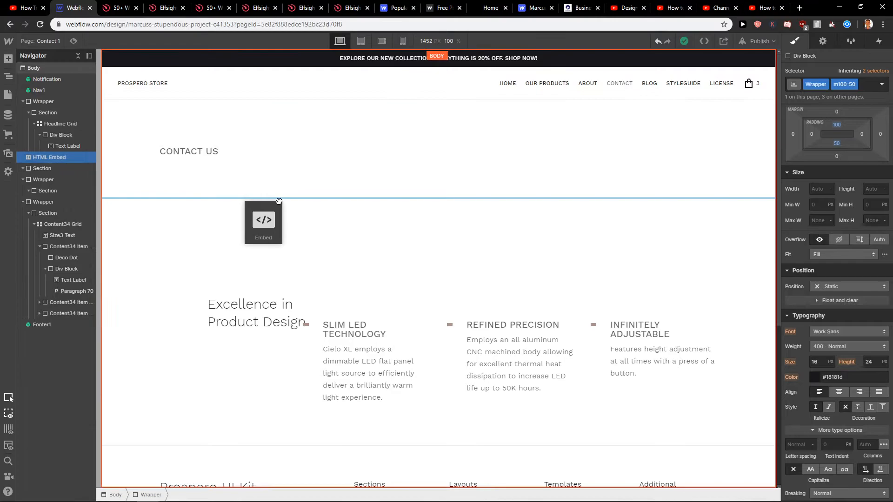
{"action": "double_click", "coordinate": [263, 220]}
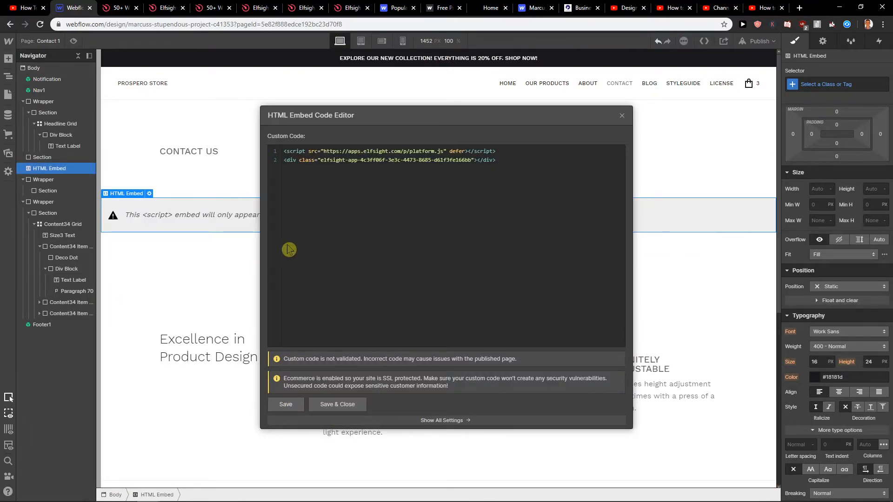
{"action": "left_click", "coordinate": [622, 115]}
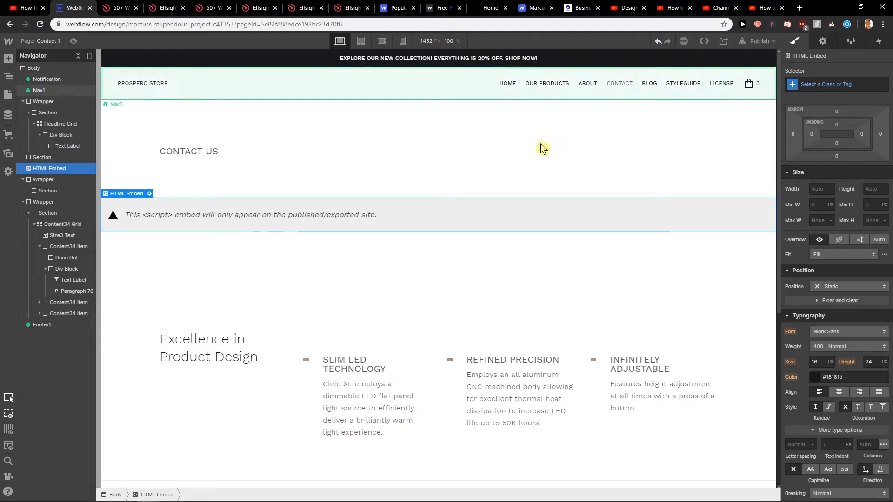
{"action": "left_click", "coordinate": [757, 41]}
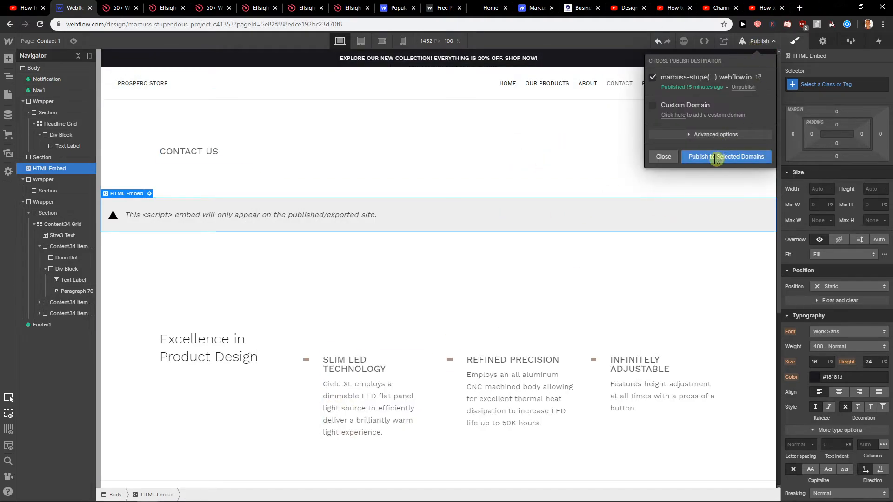
Step: Publish the site to its webflow.io domain and open the live published contact page
{"action": "left_click", "coordinate": [725, 156]}
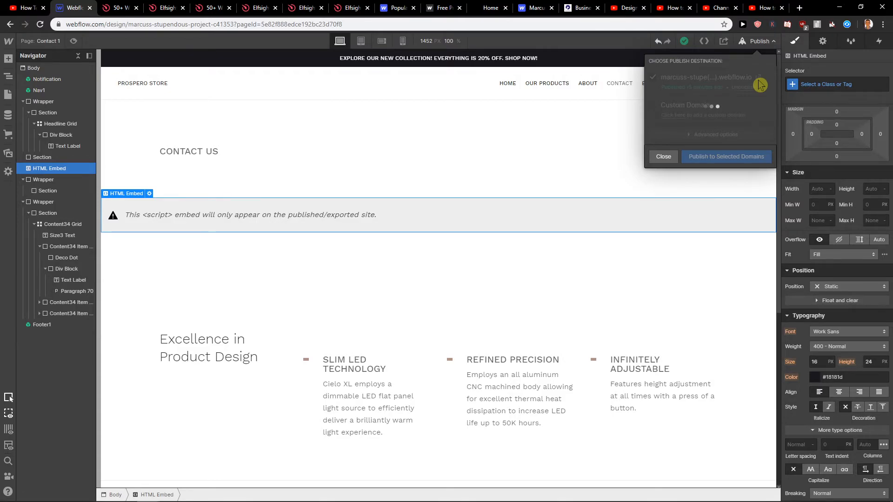
{"action": "left_click", "coordinate": [726, 156]}
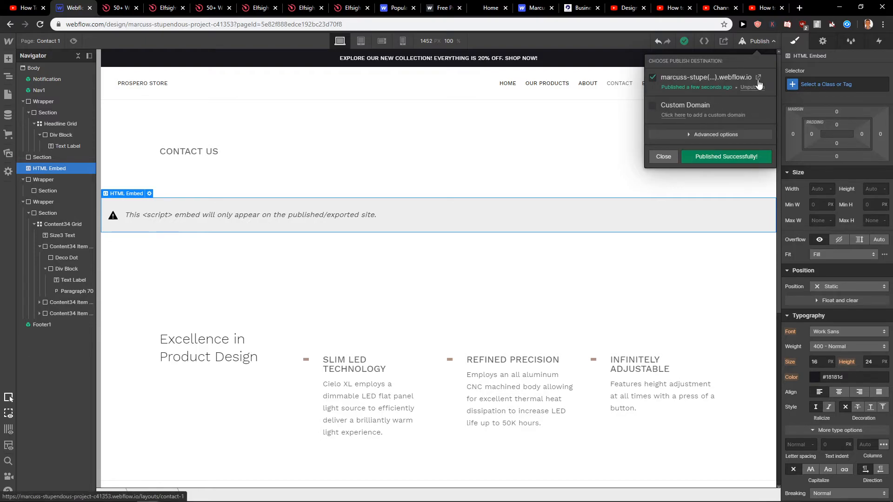
{"action": "left_click", "coordinate": [758, 77]}
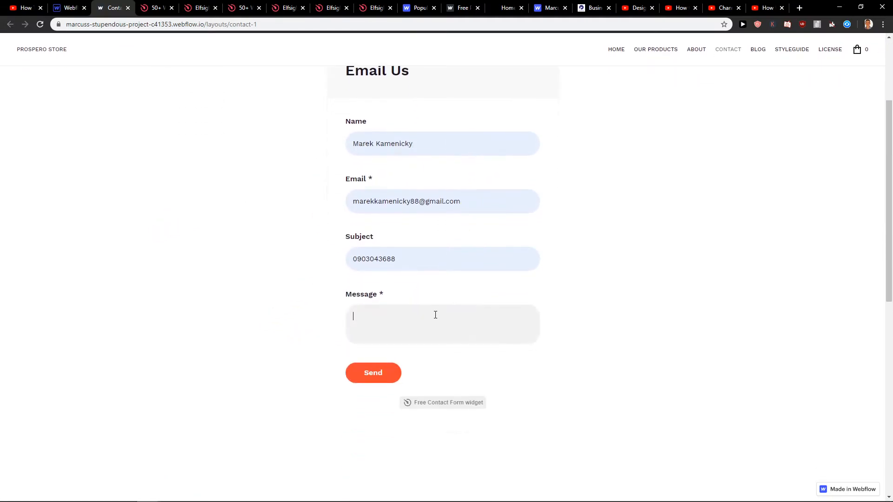
Step: Send a test message 'thanks for being awesome!' through the live form and dismiss the confirmation
{"action": "left_click", "coordinate": [442, 201]}
{"action": "type", "text": "0"}
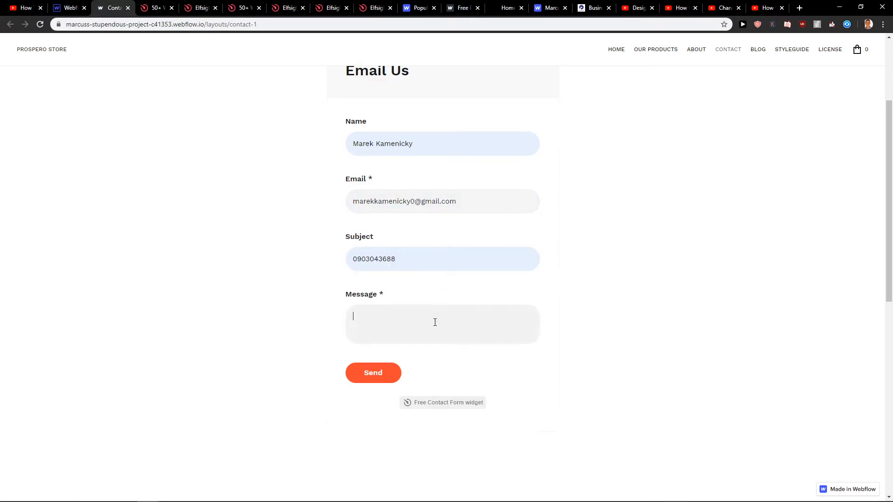
{"action": "type", "text": "thanks for"}
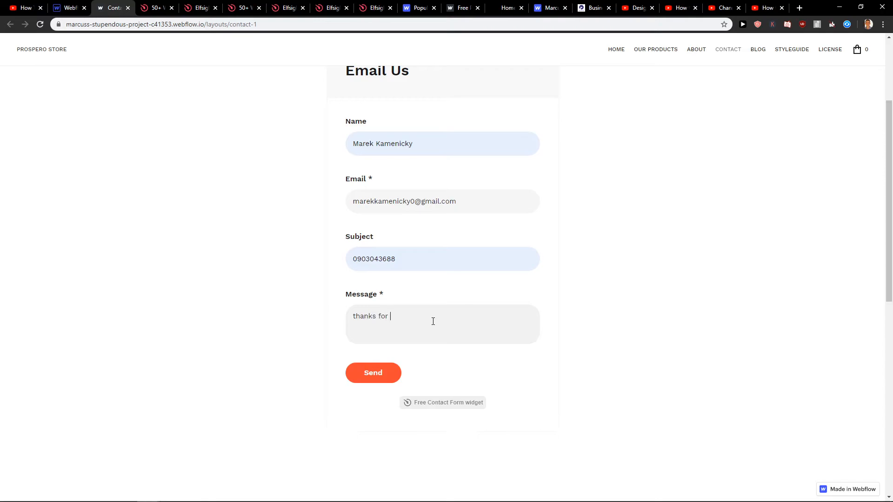
{"action": "type", "text": "being awesome!"}
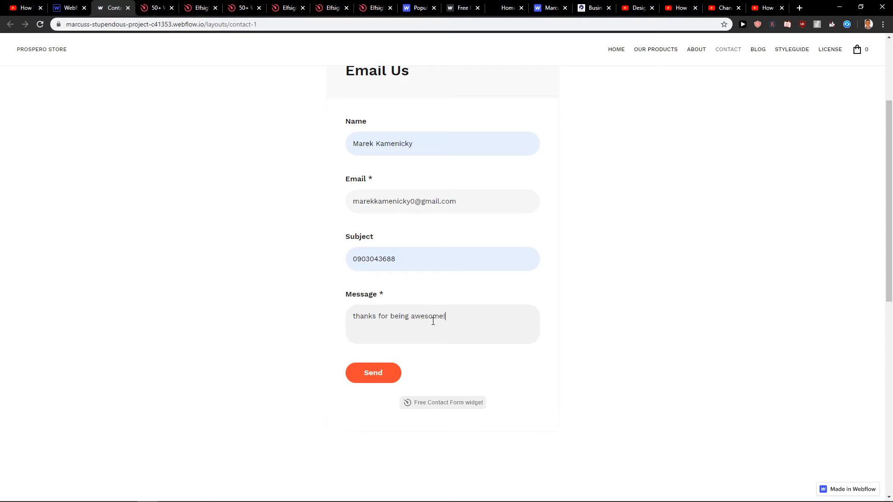
{"action": "left_click", "coordinate": [373, 373]}
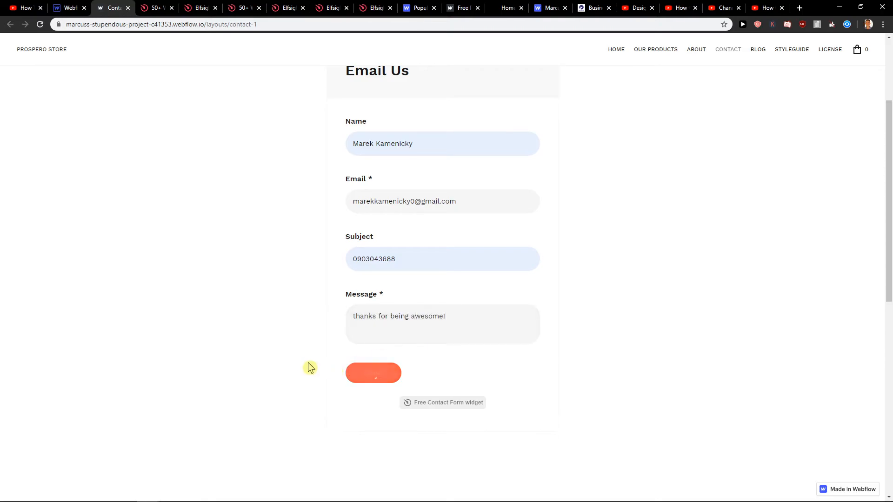
{"action": "left_click", "coordinate": [373, 373]}
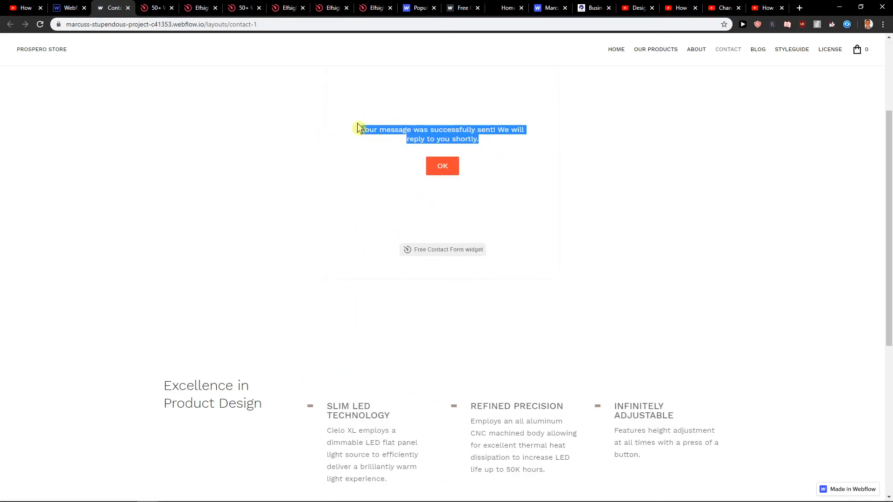
{"action": "left_click", "coordinate": [443, 165]}
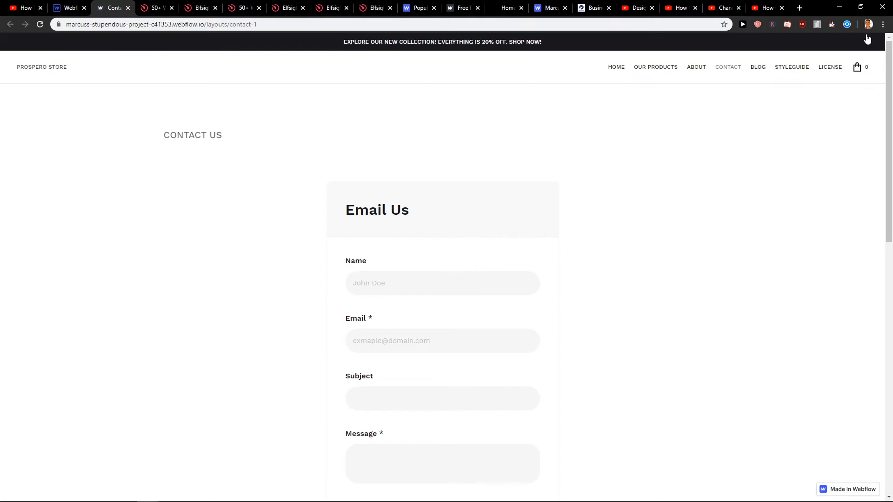
{"action": "left_click", "coordinate": [799, 8]}
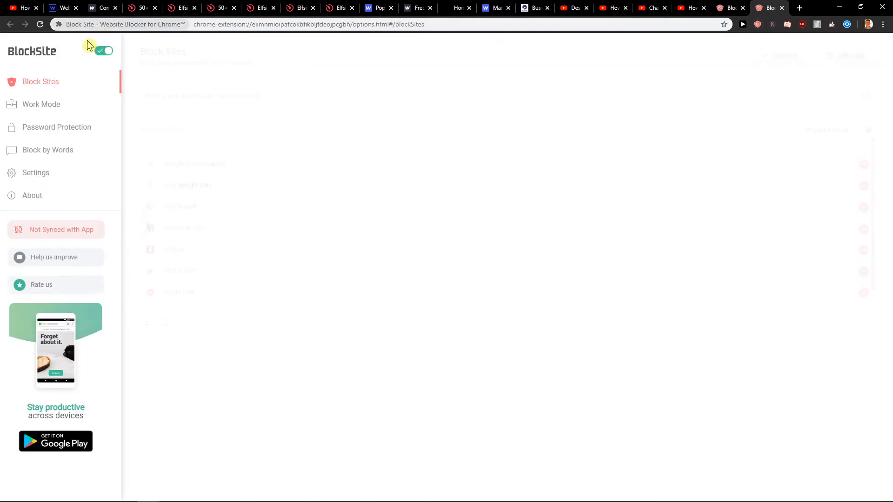
Step: Go to gmail.com and check the inbox for the new contact-form message
{"action": "type", "text": "gmail.com"}
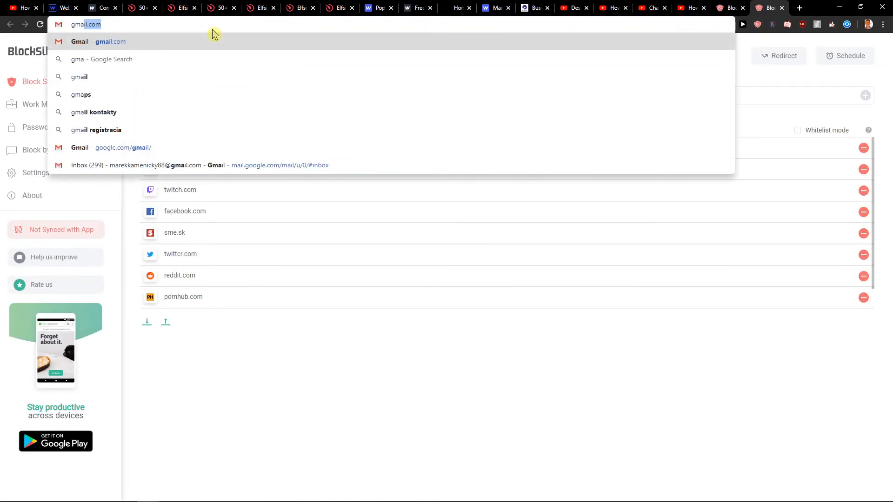
{"action": "left_click", "coordinate": [199, 166]}
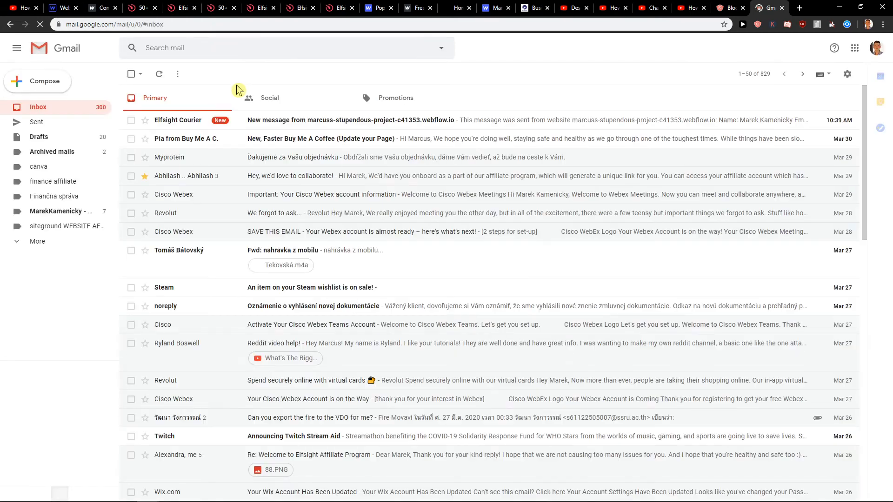